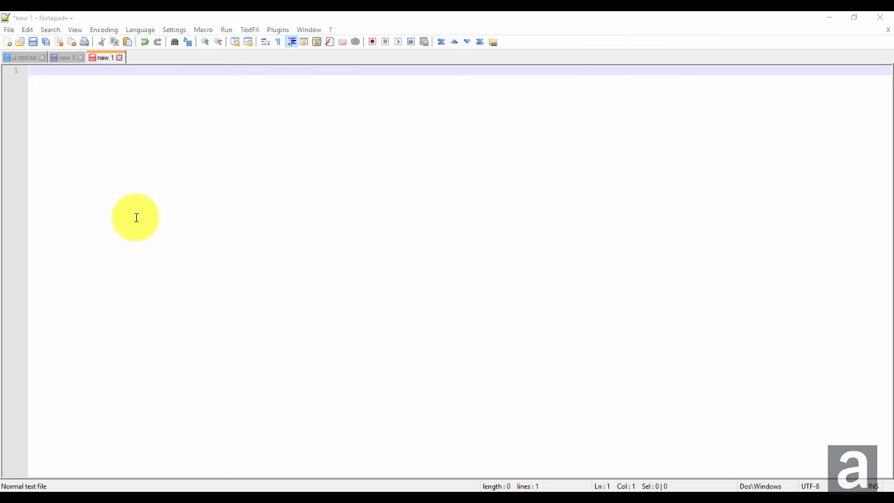
mouse_move(122, 178)
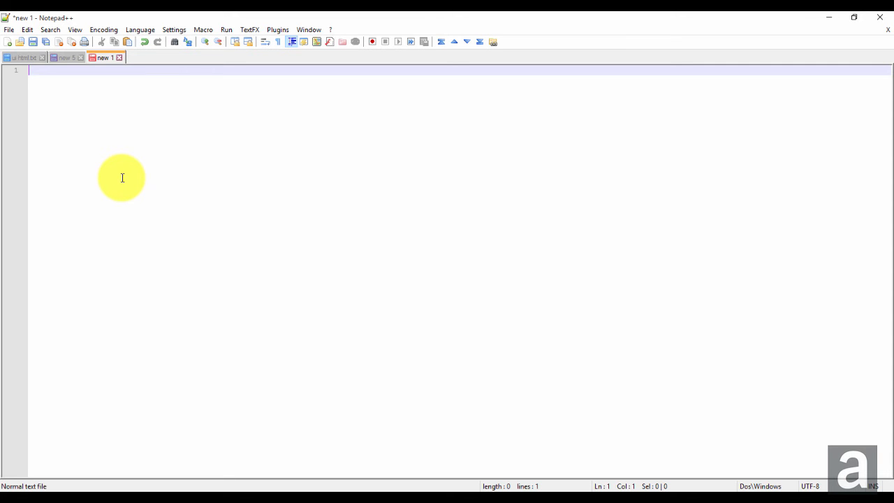
- Enter the words and, And, the, The, best, Best on six separate lines
text(and)
text(the)
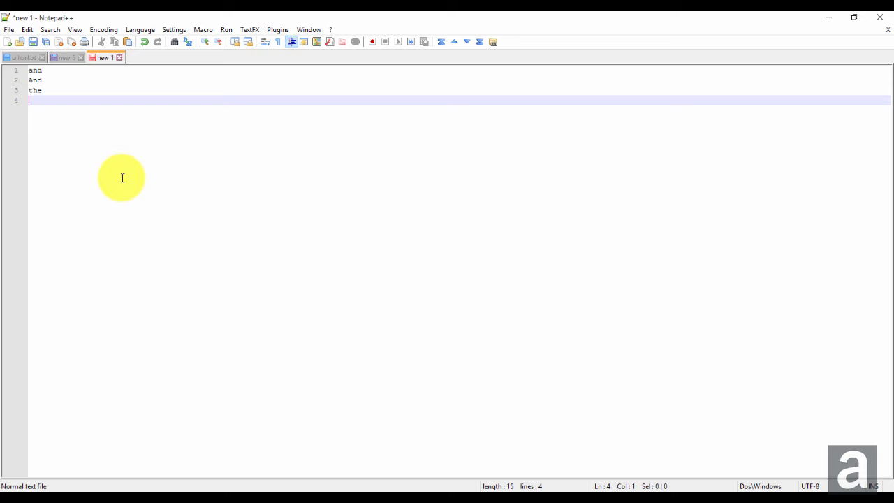
text(The)
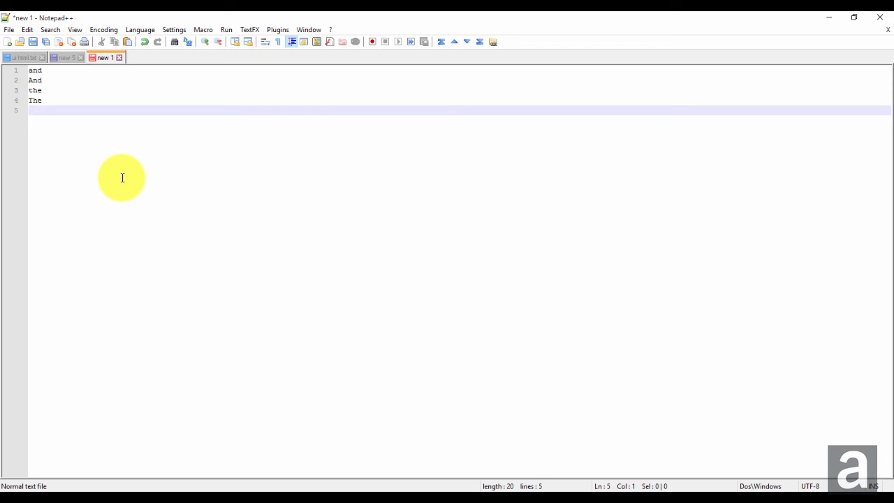
text(best)
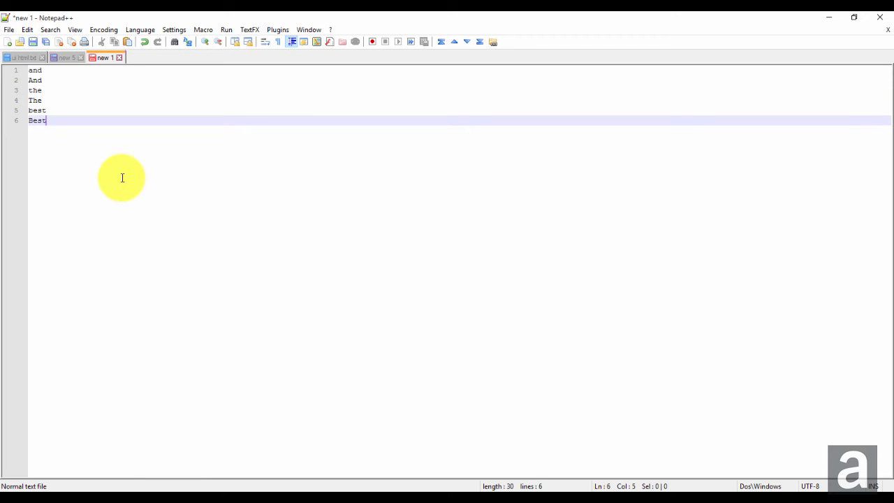
mouse_move(244, 32)
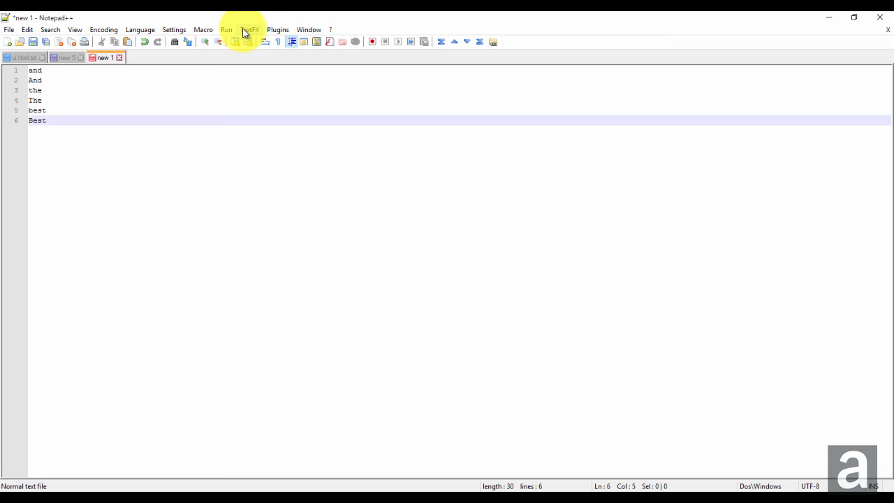
click(252, 29)
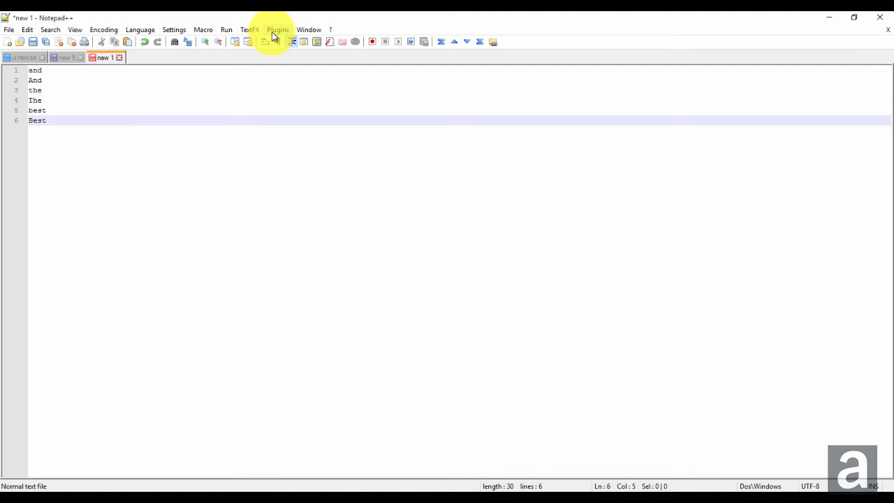
click(278, 29)
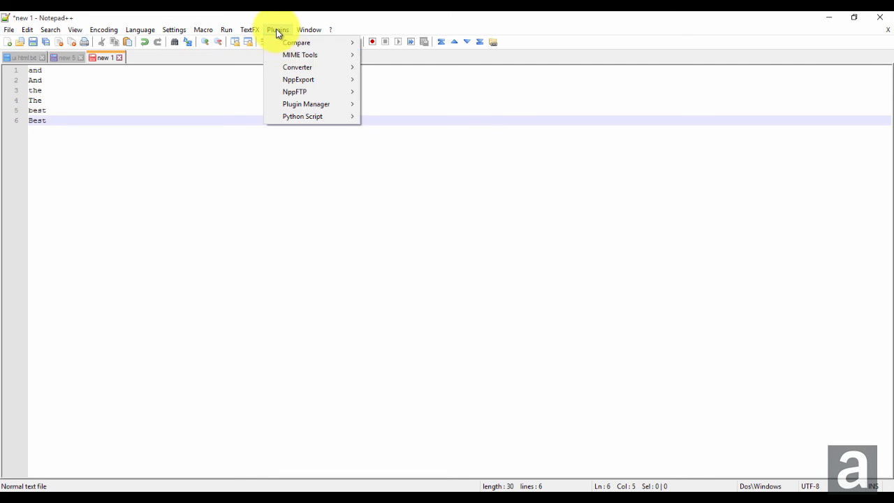
click(306, 104)
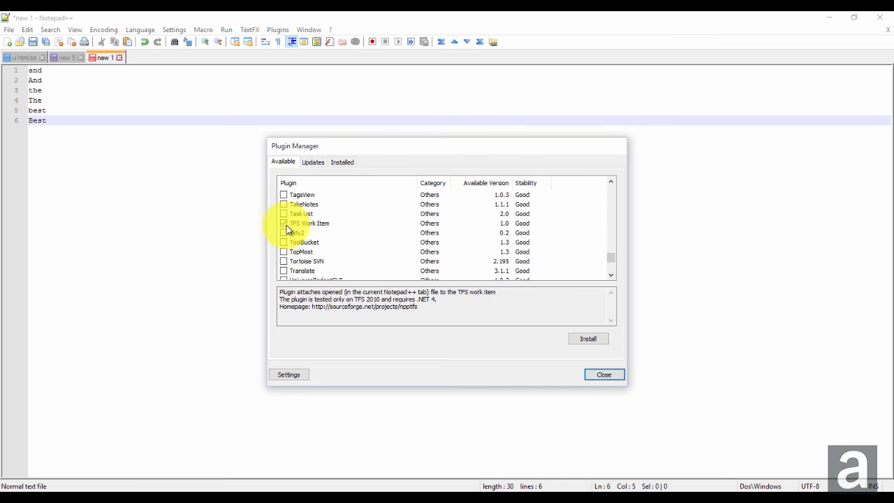
click(309, 223)
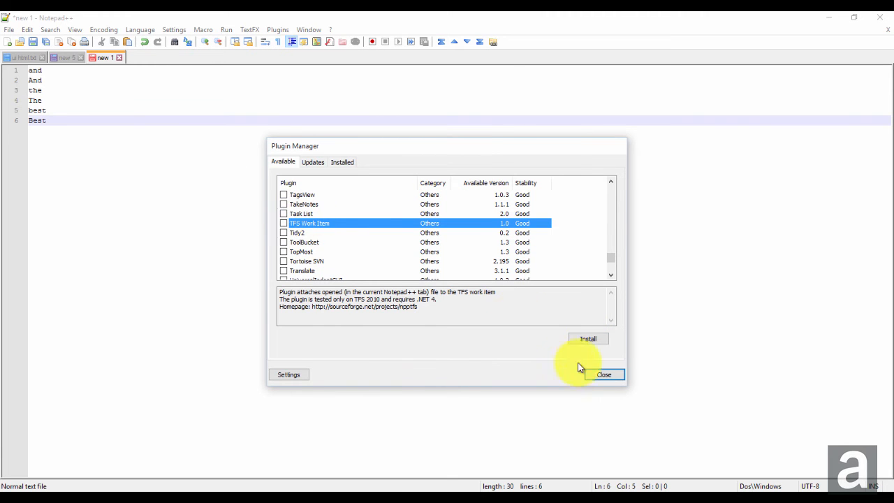
click(603, 375)
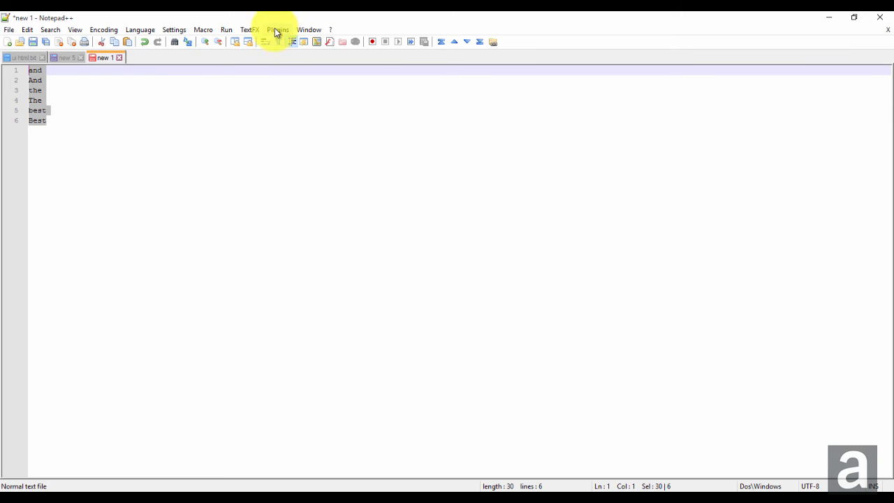
- Apply TextFX case-sensitive line sort, ordering the, best, and, The, Best, And
click(249, 29)
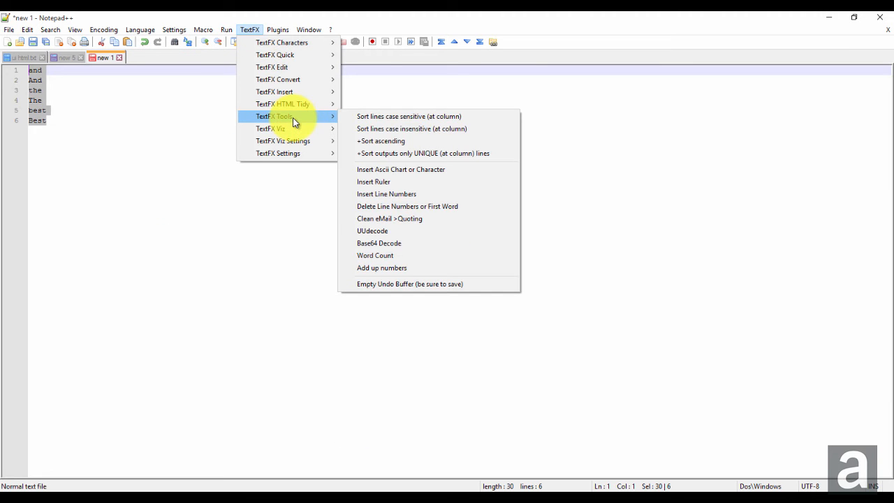
mouse_move(377, 116)
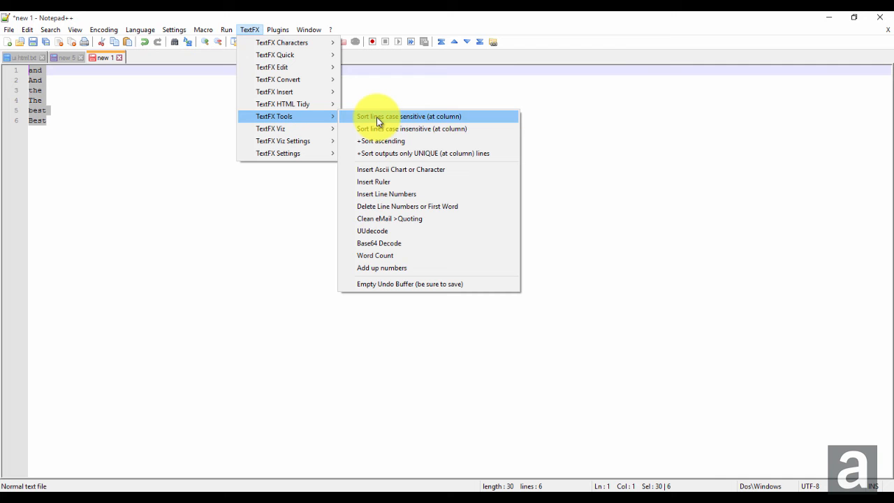
mouse_move(383, 133)
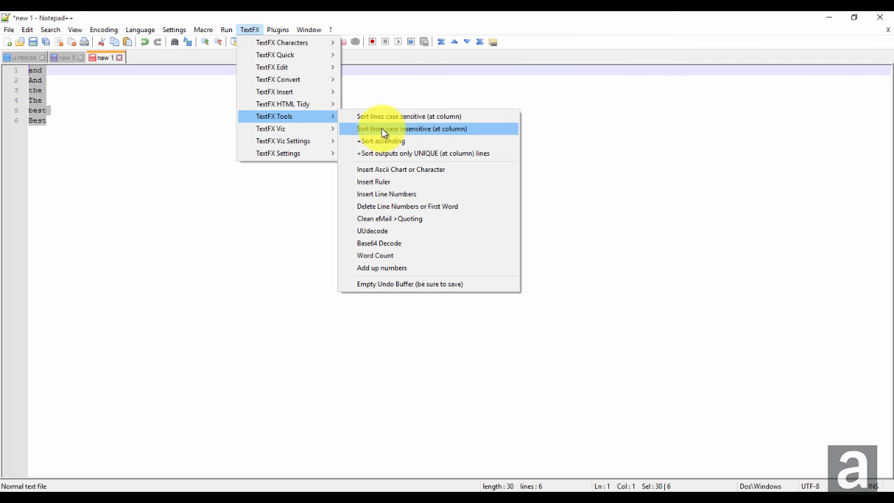
mouse_move(371, 116)
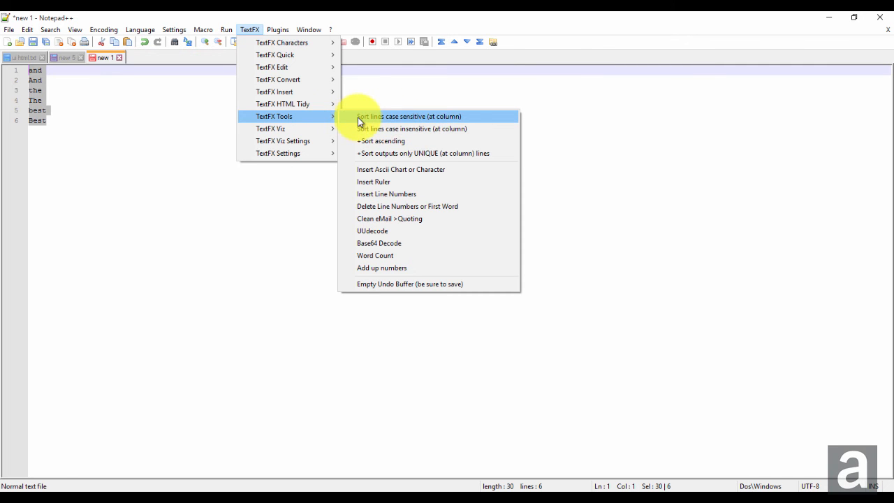
click(409, 116)
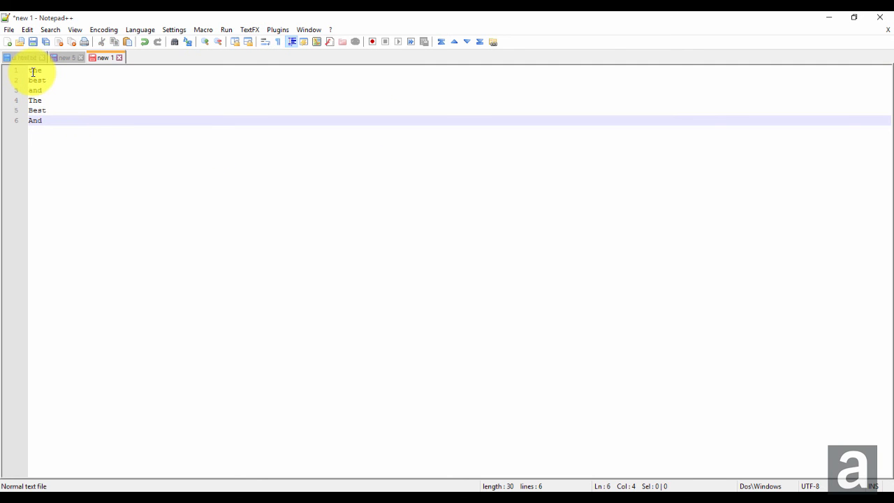
- Apply TextFX case-insensitive line sort, grouping the, The, best, Best, and, And
click(33, 70)
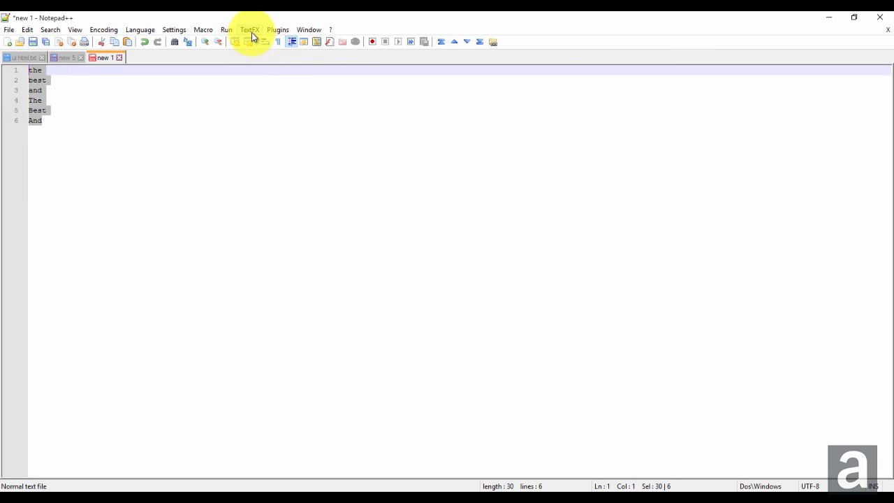
click(250, 30)
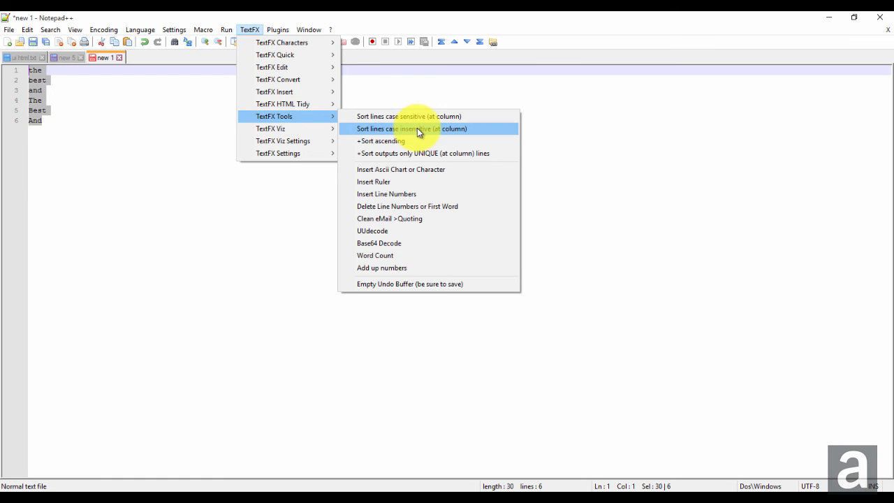
click(412, 128)
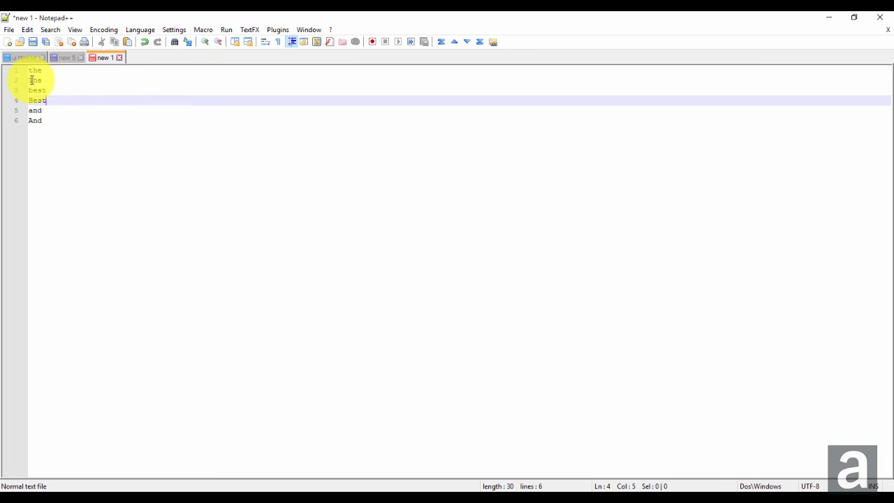
click(37, 89)
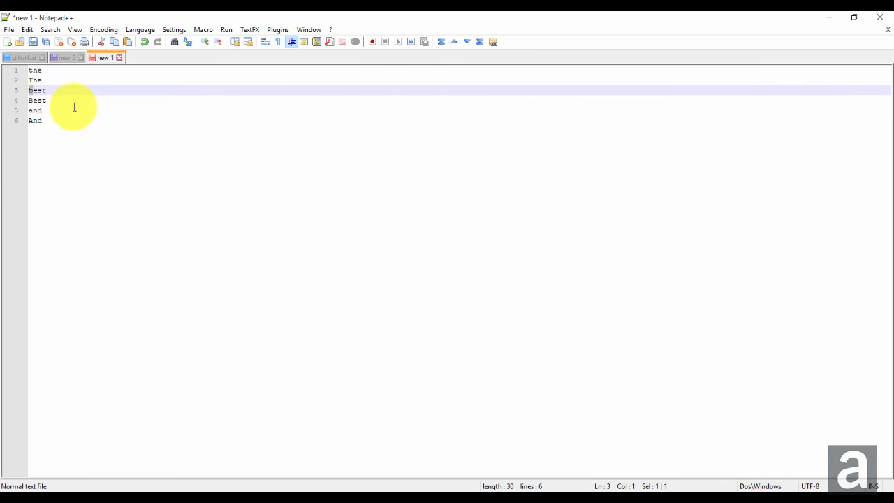
click(249, 29)
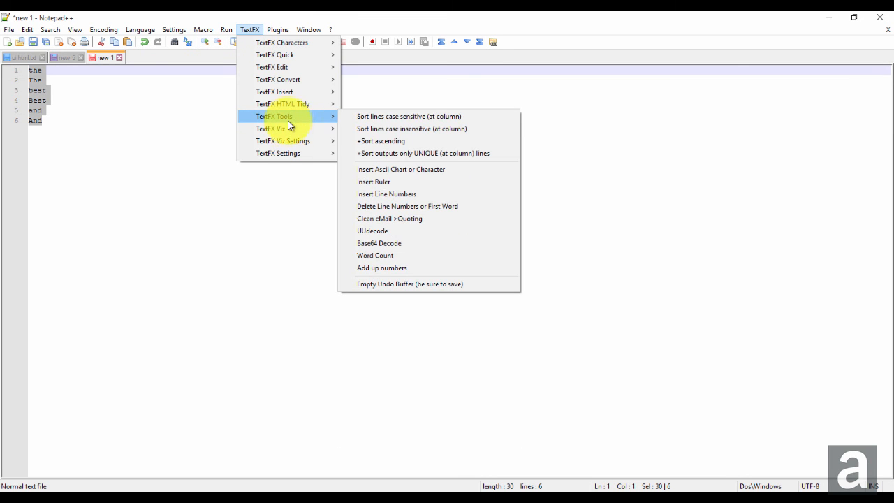
mouse_move(398, 145)
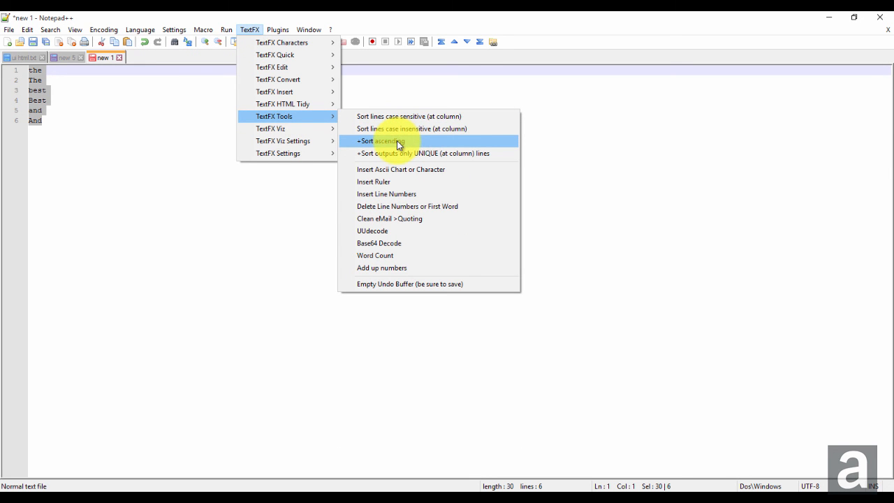
mouse_move(383, 153)
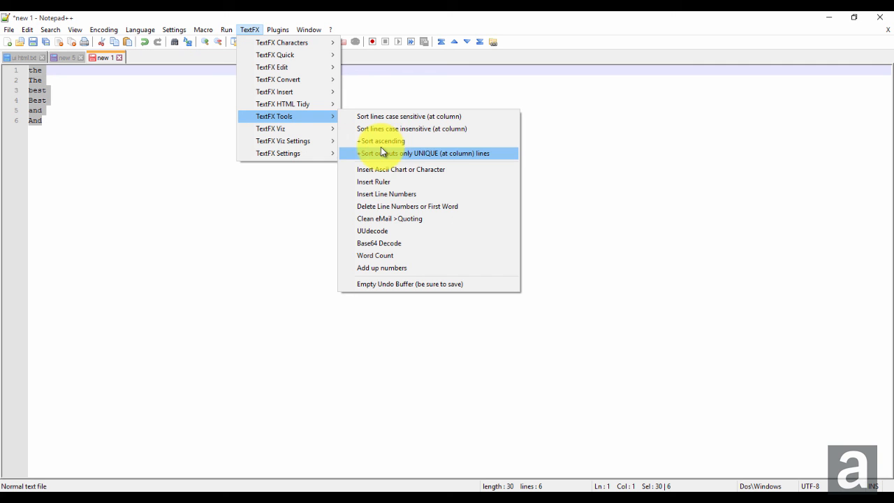
mouse_move(282, 103)
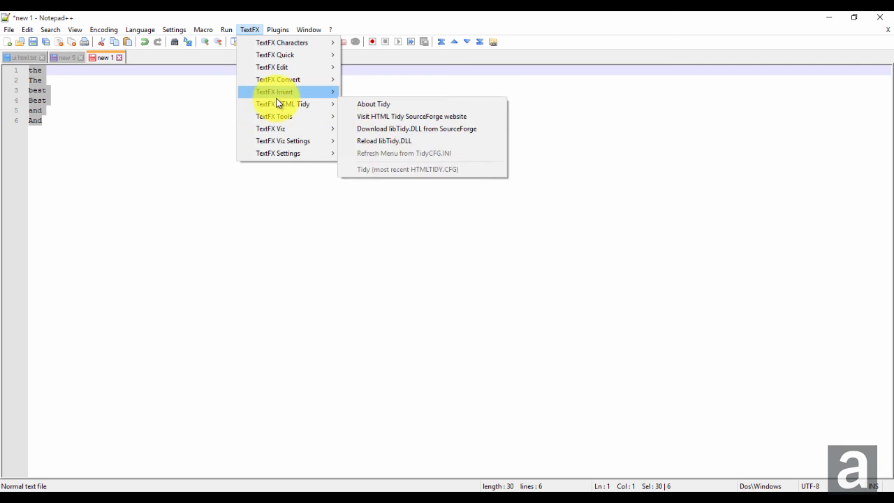
mouse_move(272, 129)
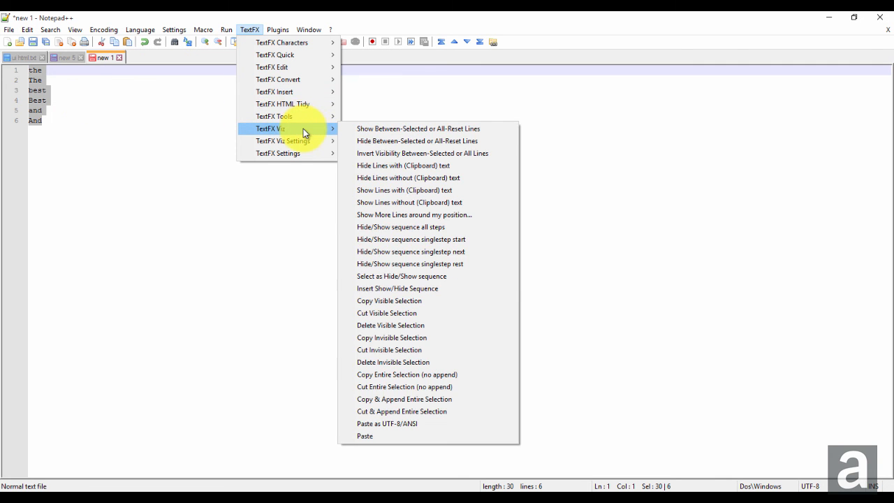
mouse_move(274, 116)
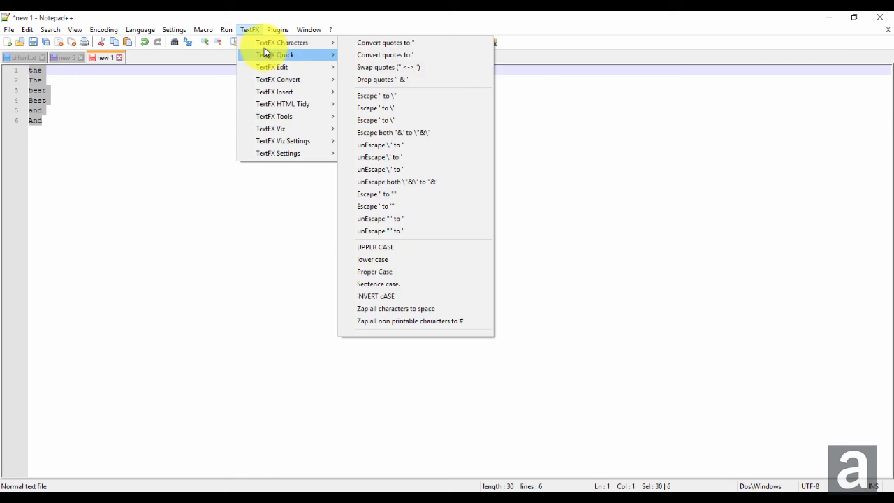
mouse_move(274, 116)
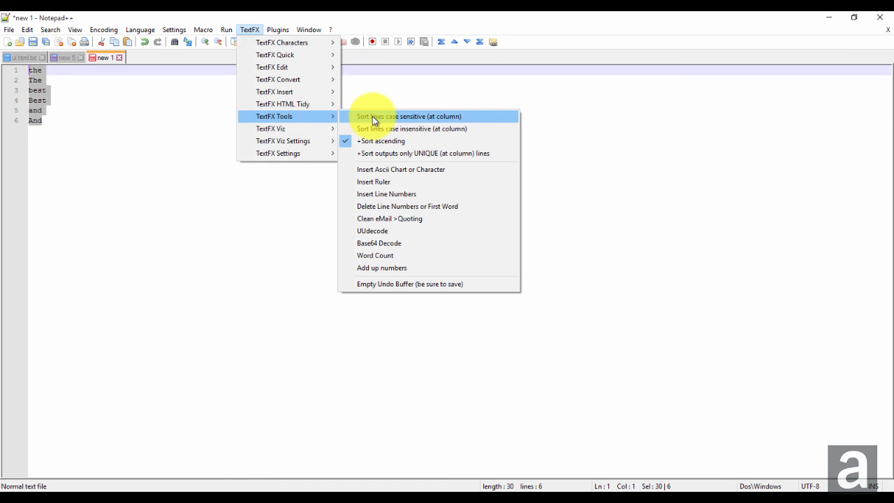
- Re-run the case-sensitive sort in ascending order: And, Best, The, and, best, the
click(409, 116)
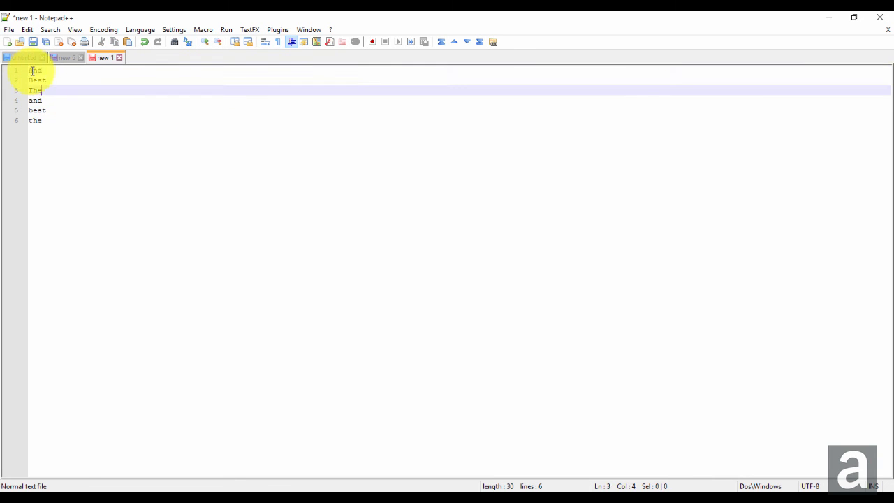
- Apply the case-insensitive ascending sort, yielding And, and, Best, best, The, the
click(249, 29)
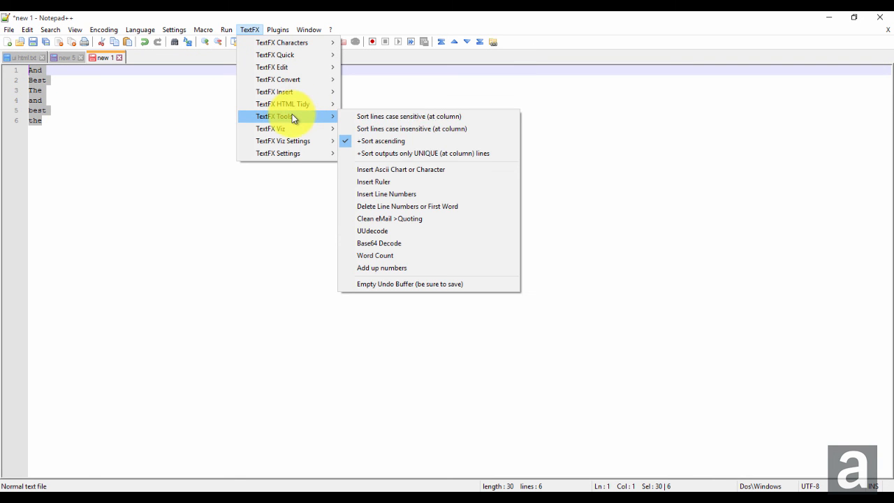
click(409, 116)
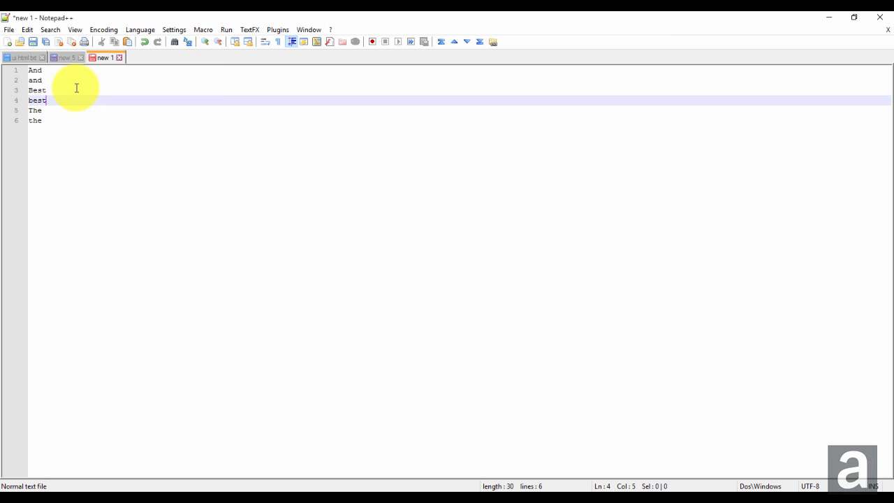